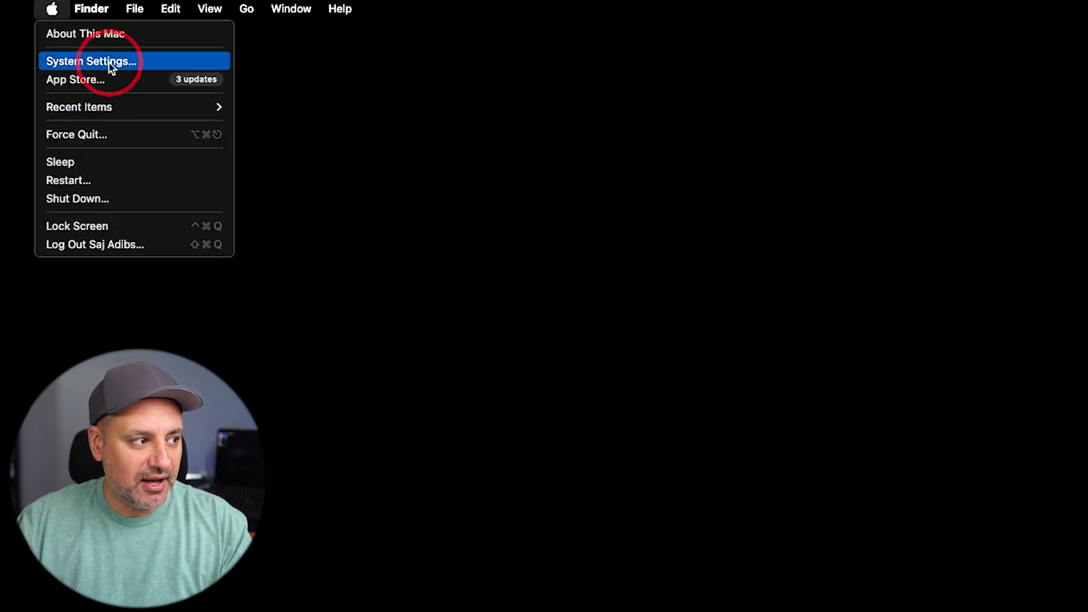
Step: Open System Settings and view General > Storage, showing 1.32 TB of 2 TB used
{"action": "left_click", "coordinate": [102, 61]}
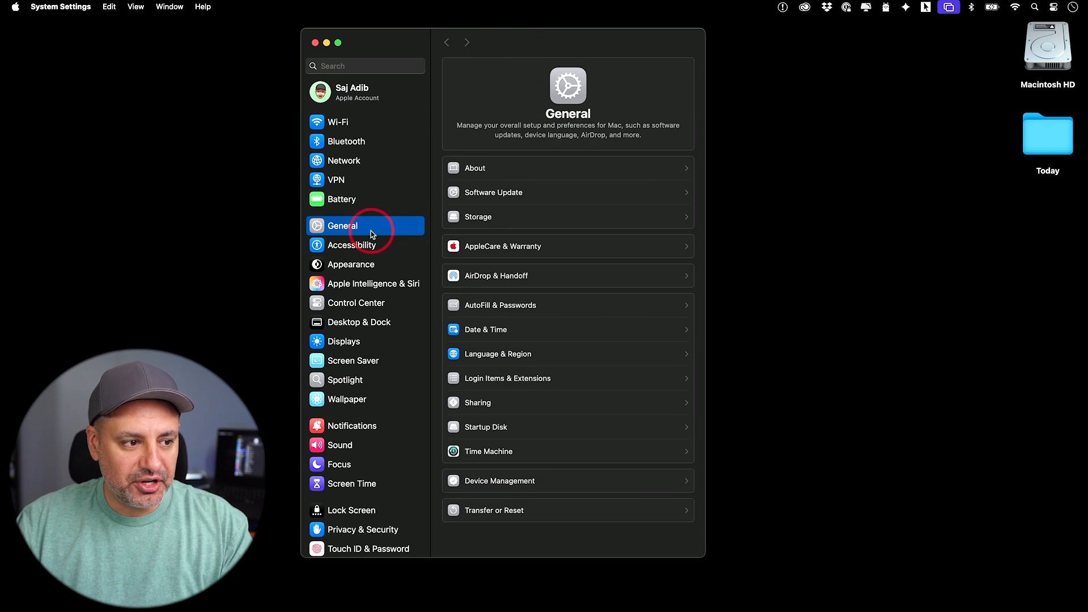
{"action": "mouse_move", "coordinate": [510, 219]}
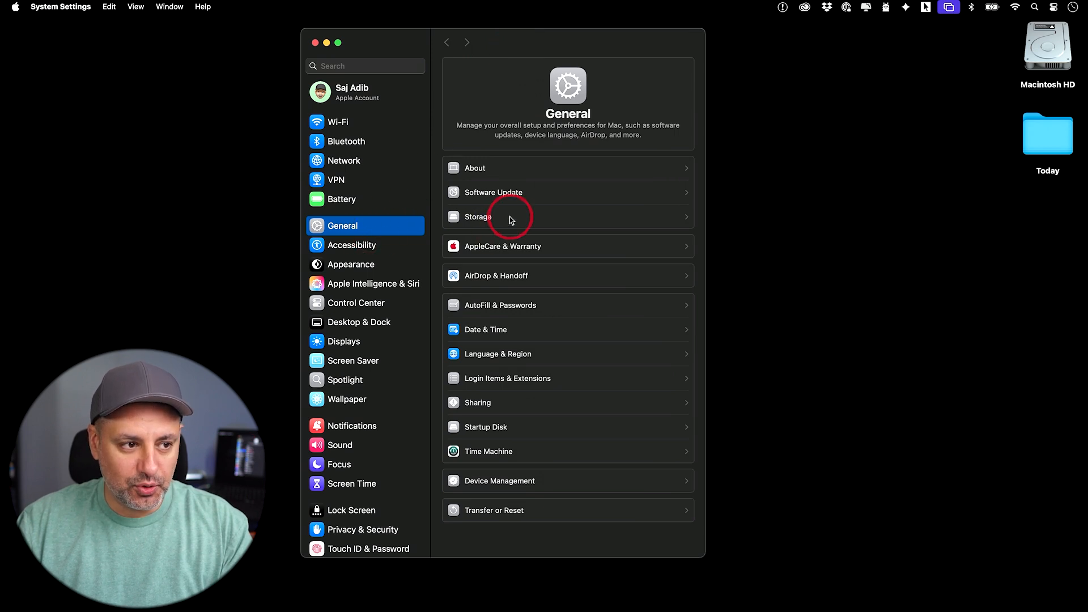
{"action": "left_click", "coordinate": [479, 217]}
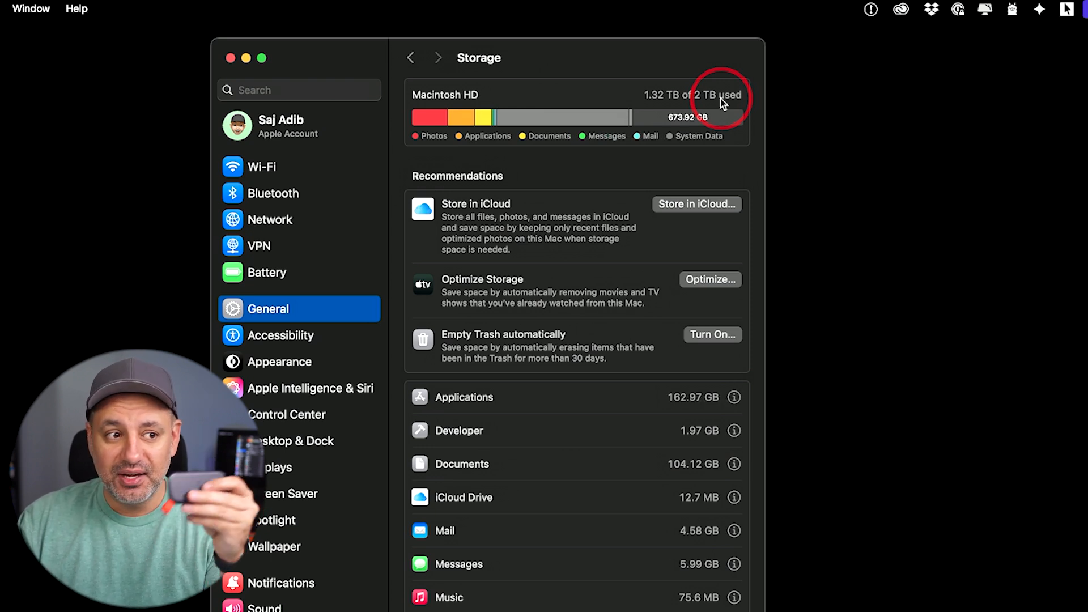
{"action": "mouse_move", "coordinate": [672, 106]}
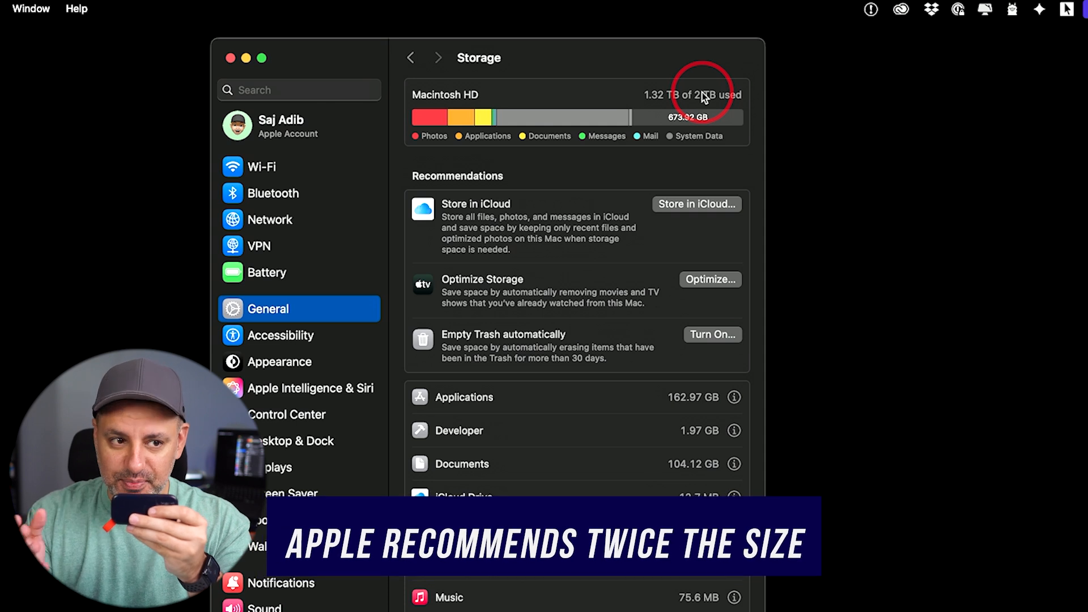
{"action": "mouse_move", "coordinate": [681, 101]}
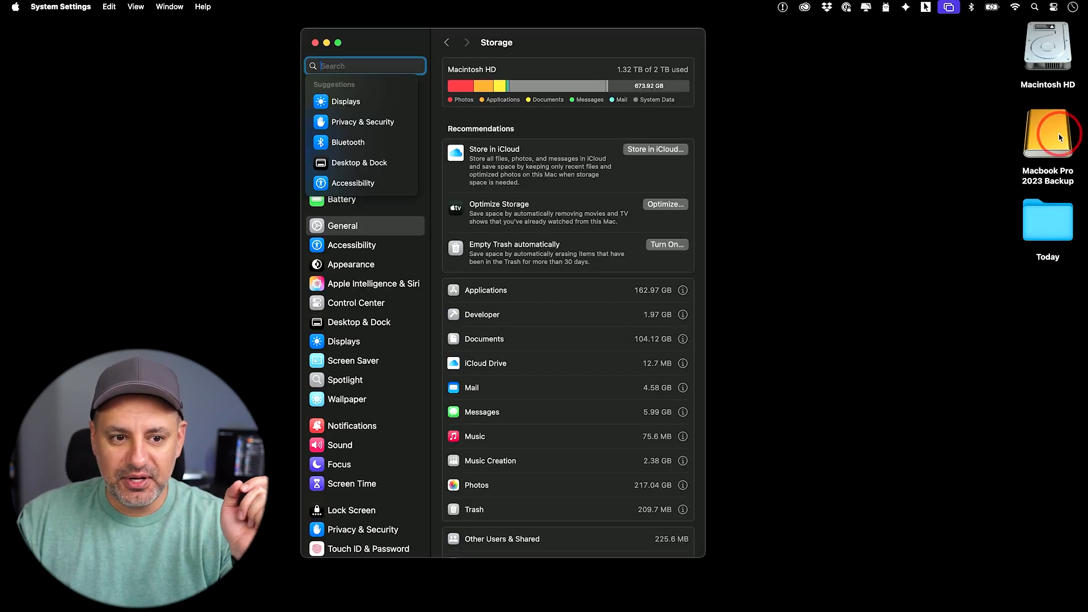
Step: Launch Disk Utility to inspect the connected Macbook Pro 2023 Backup drive
{"action": "double_click", "coordinate": [1048, 136]}
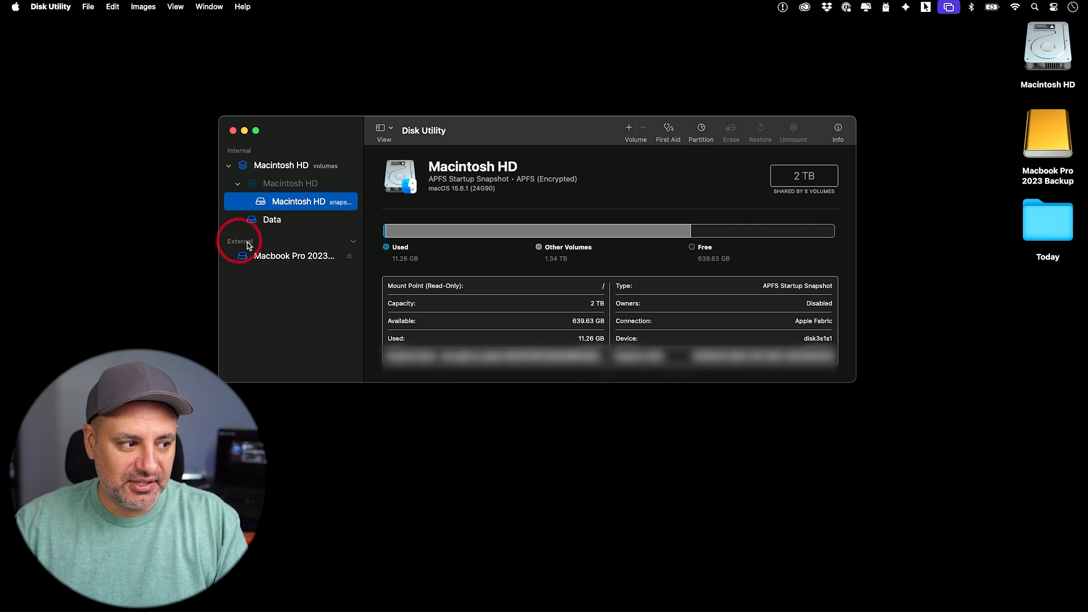
Step: Select the external Macbook Pro 2023 Backup volume to see its 2 TB Journaled details
{"action": "left_click", "coordinate": [283, 256]}
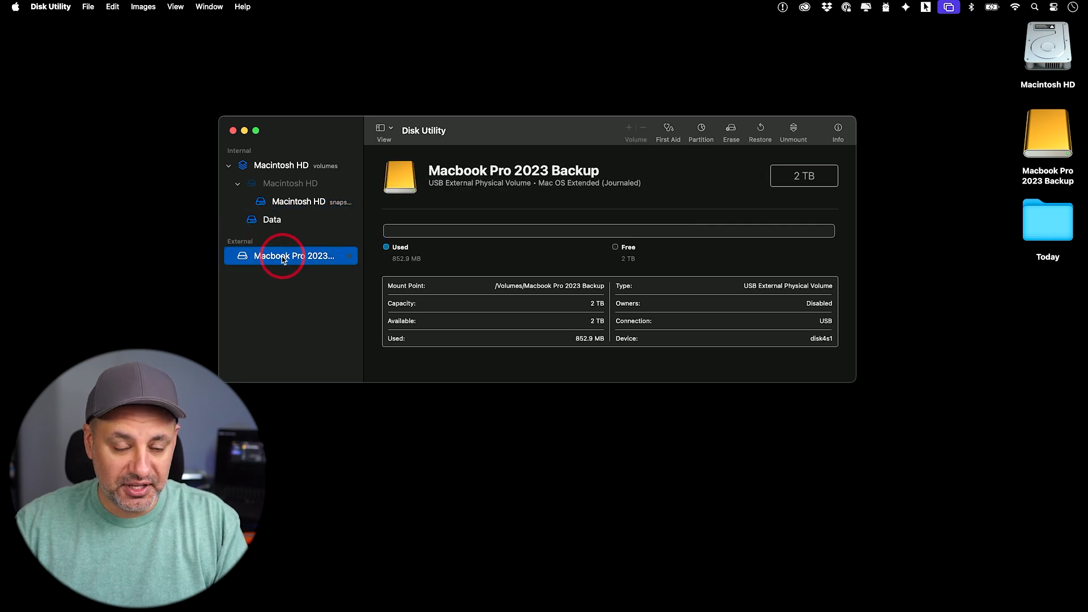
{"action": "mouse_move", "coordinate": [307, 263]}
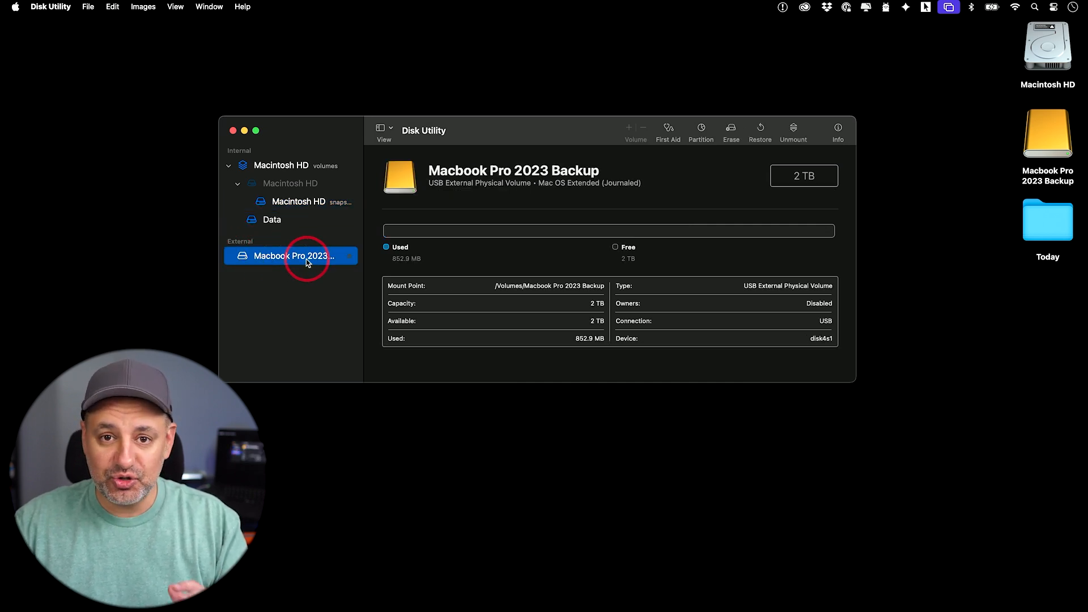
{"action": "mouse_move", "coordinate": [367, 265]}
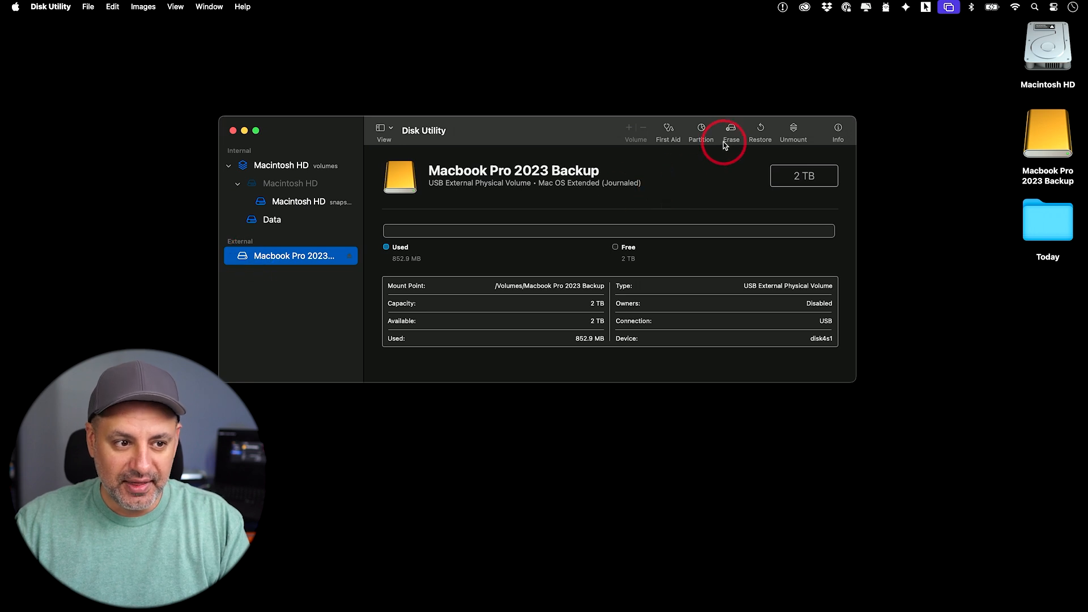
{"action": "left_click", "coordinate": [731, 130]}
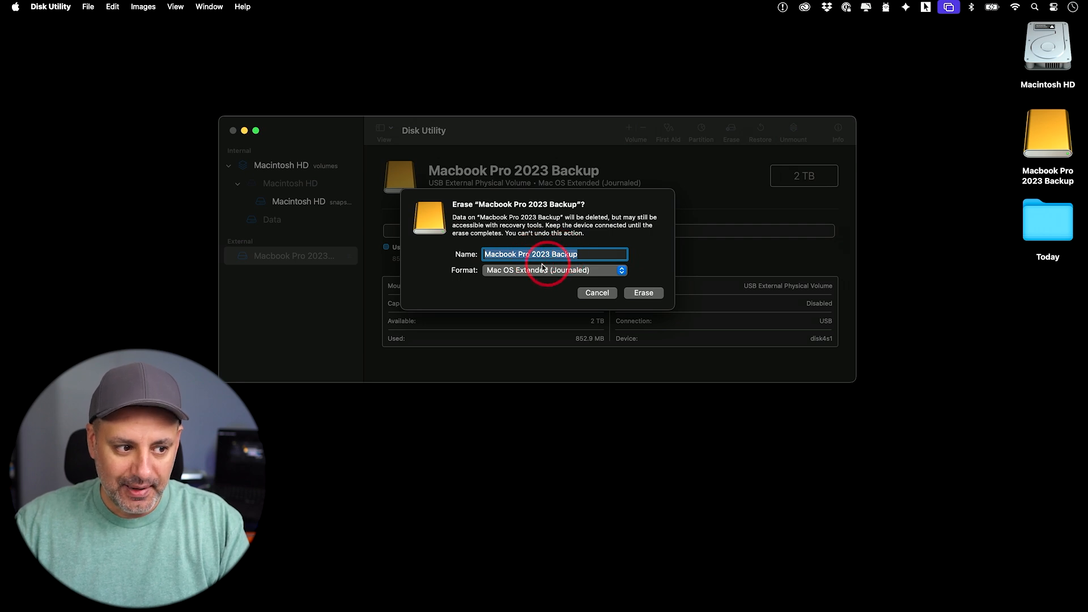
{"action": "left_click", "coordinate": [554, 271]}
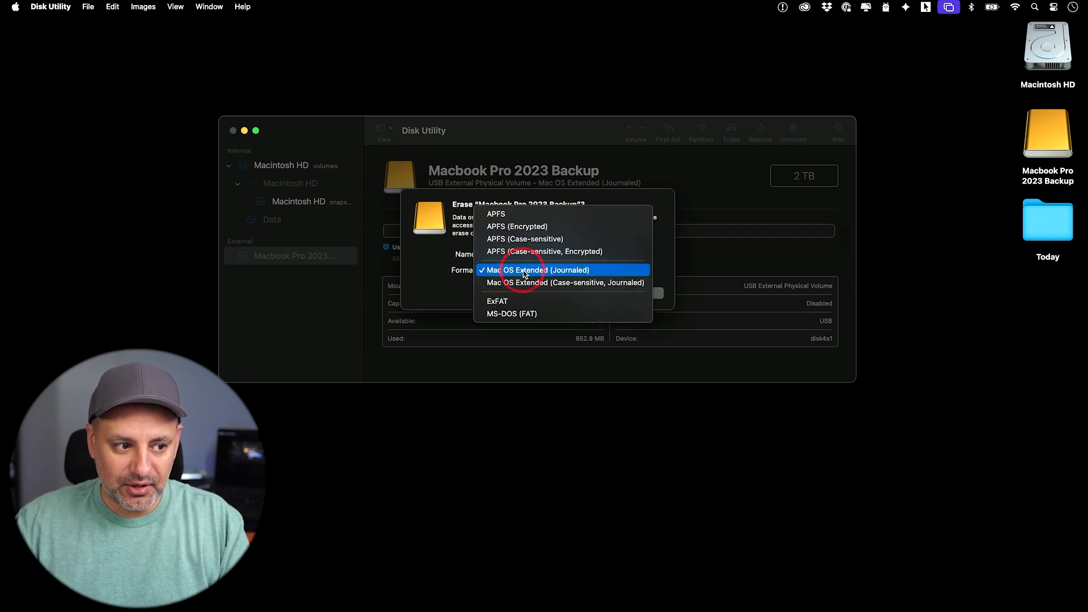
{"action": "left_click", "coordinate": [529, 270]}
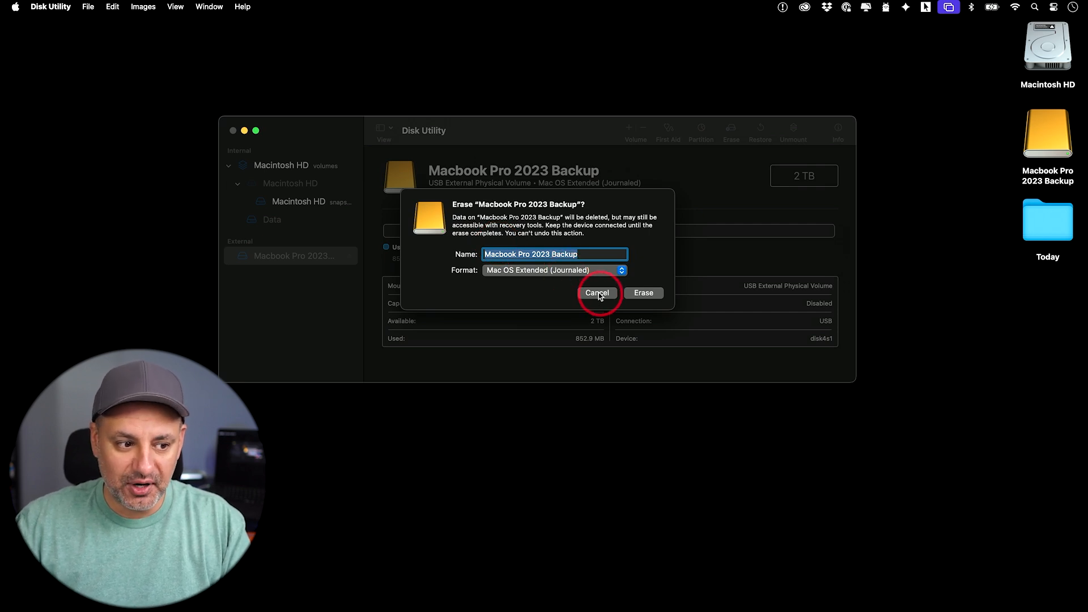
{"action": "left_click", "coordinate": [598, 293]}
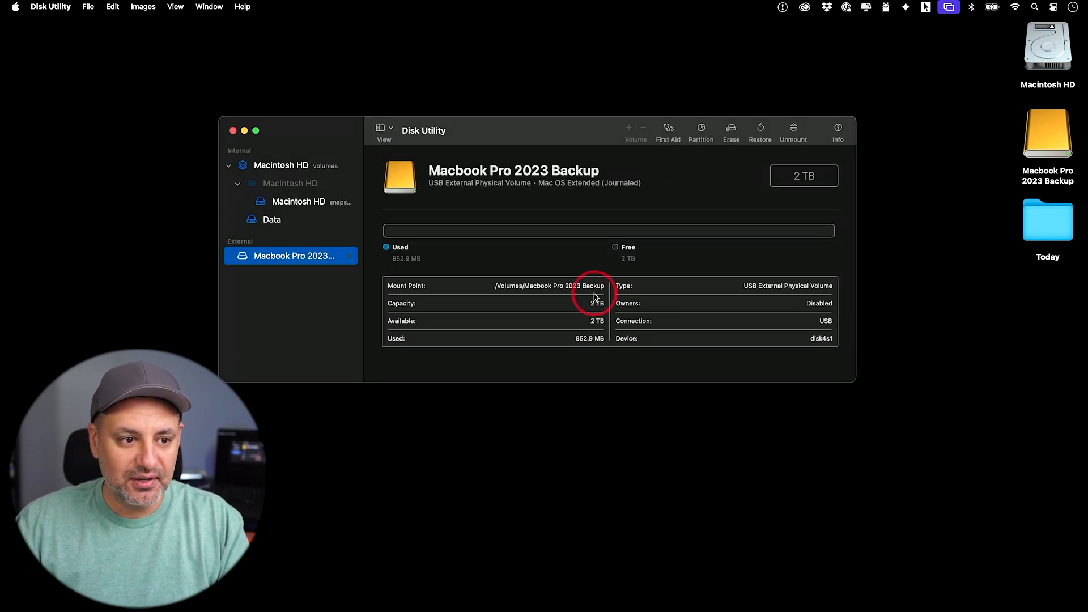
Step: Reopen System Settings from the Apple menu and search 'time ma' to reach Time Machine
{"action": "left_click", "coordinate": [18, 7]}
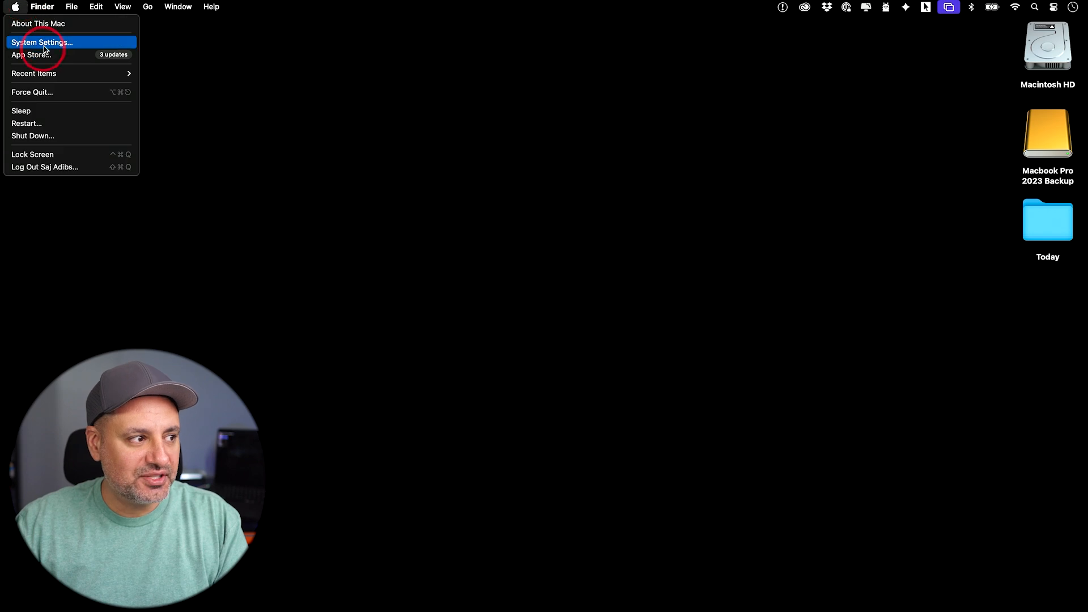
{"action": "left_click", "coordinate": [40, 42]}
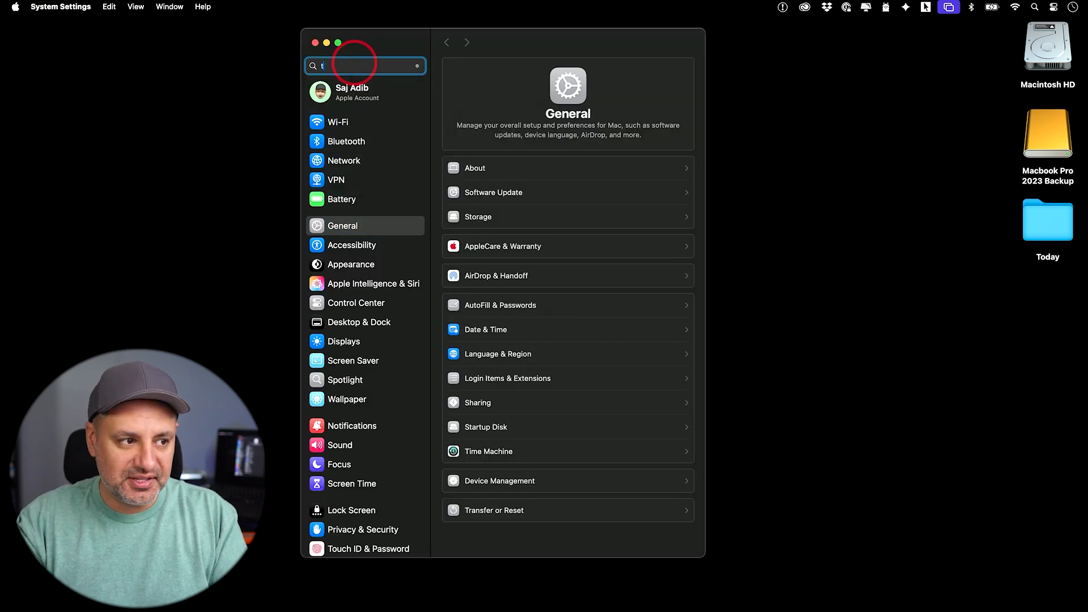
{"action": "type", "text": "ime ma"}
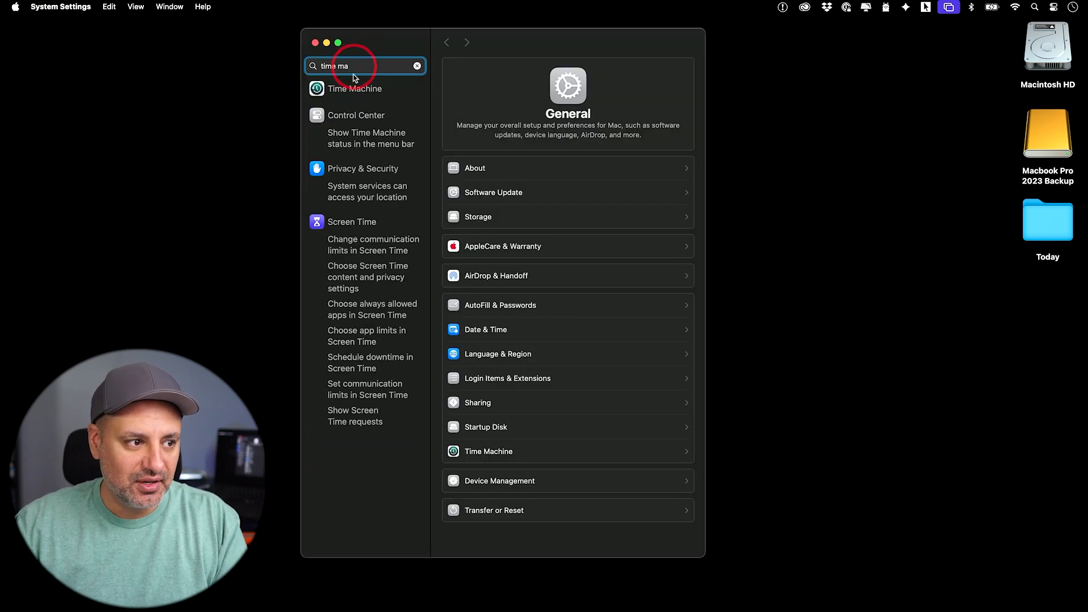
{"action": "left_click", "coordinate": [354, 88]}
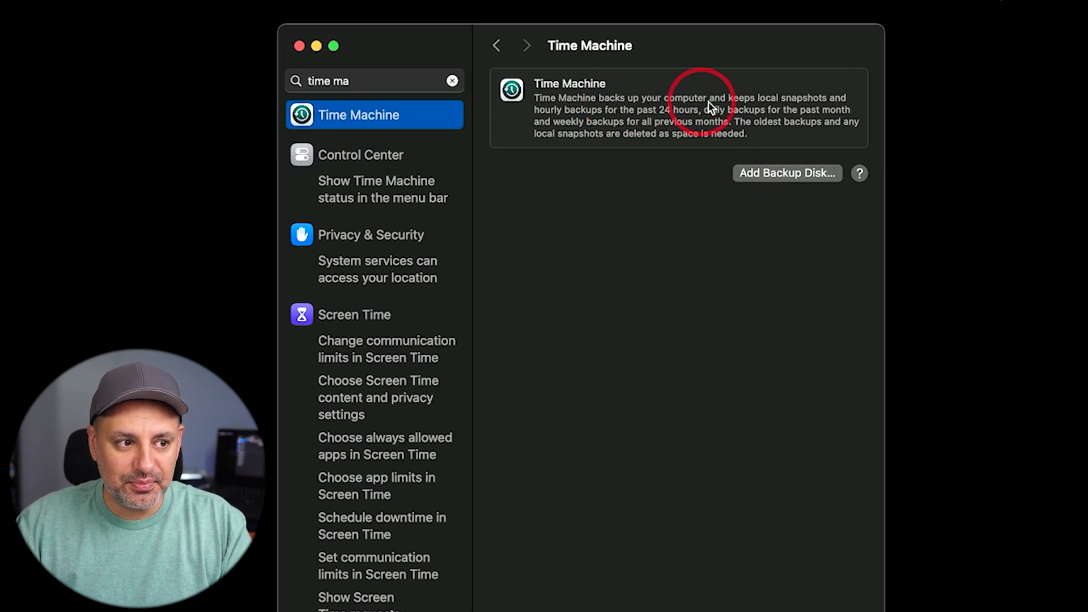
{"action": "mouse_move", "coordinate": [834, 107]}
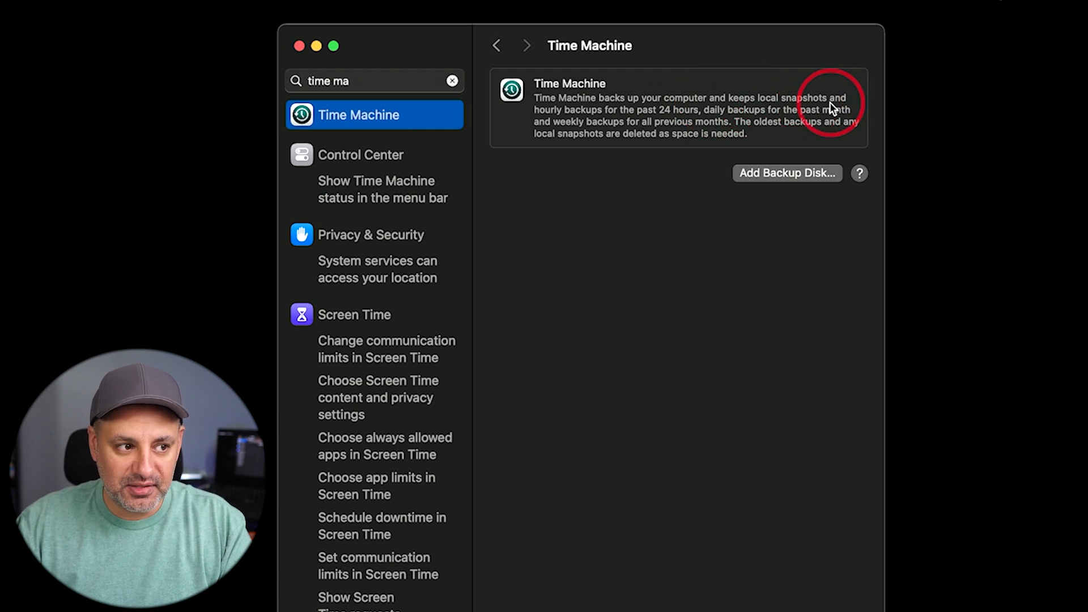
{"action": "mouse_move", "coordinate": [638, 118]}
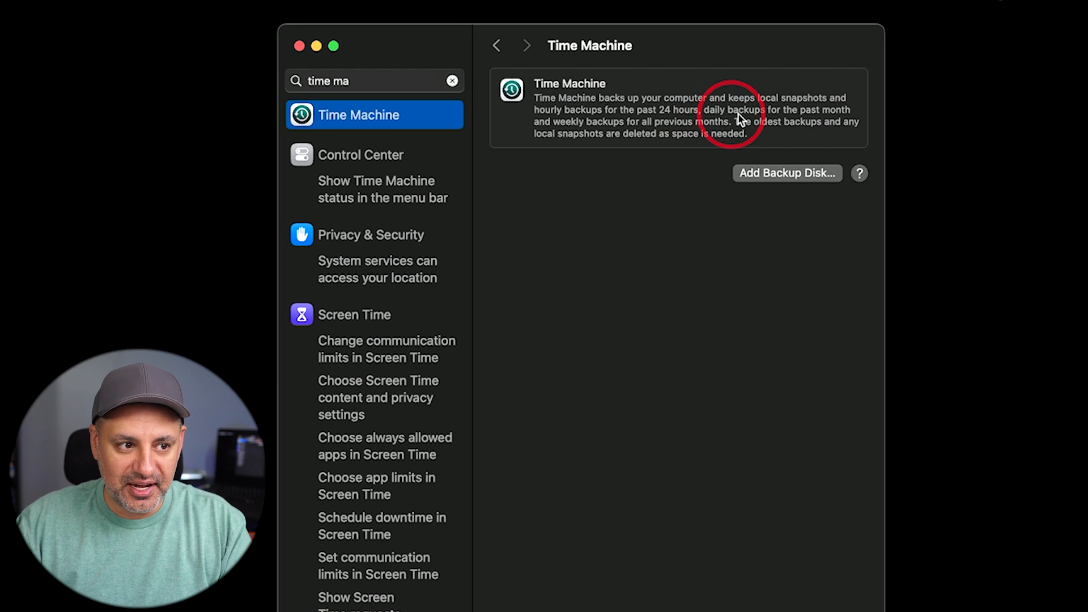
{"action": "mouse_move", "coordinate": [601, 153]}
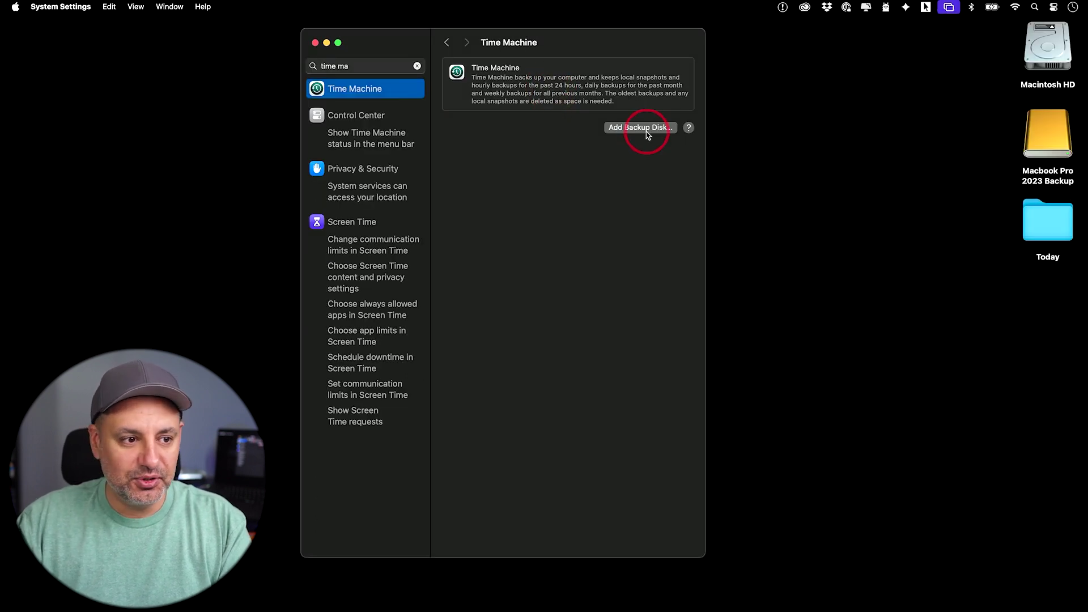
Step: Pick Macbook Pro 2023 Backup as the backup disk, leaving encryption off and no usage limit
{"action": "left_click", "coordinate": [641, 127]}
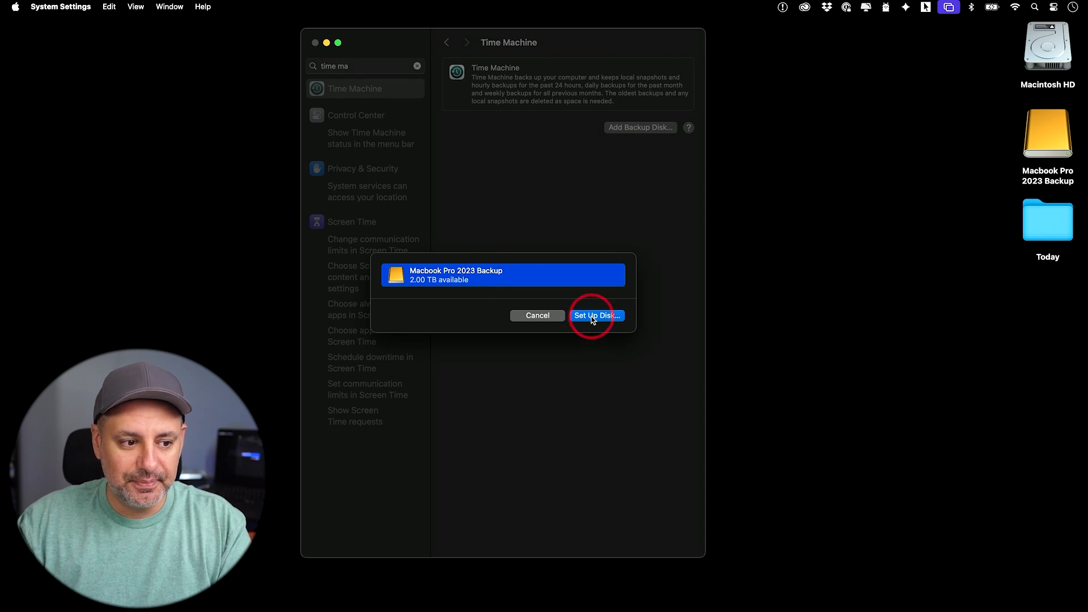
{"action": "left_click", "coordinate": [597, 315]}
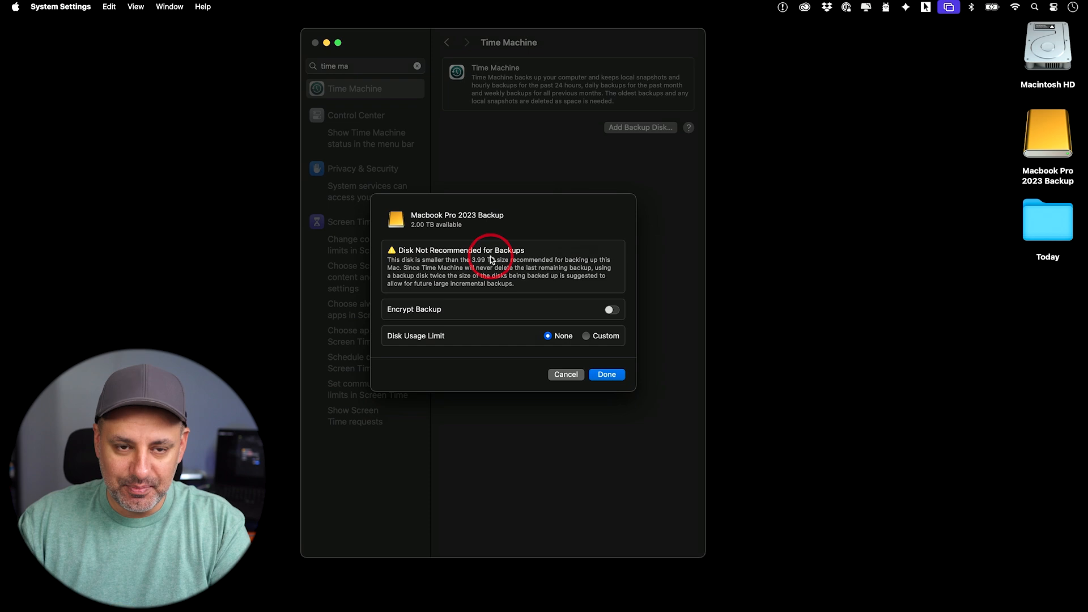
{"action": "mouse_move", "coordinate": [480, 264]}
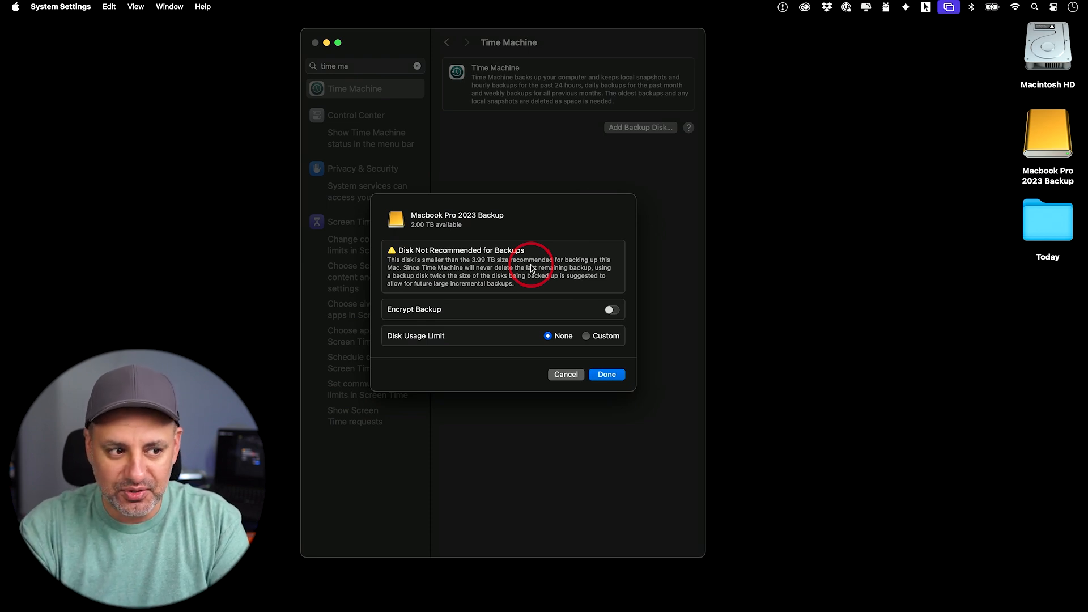
{"action": "mouse_move", "coordinate": [514, 255]}
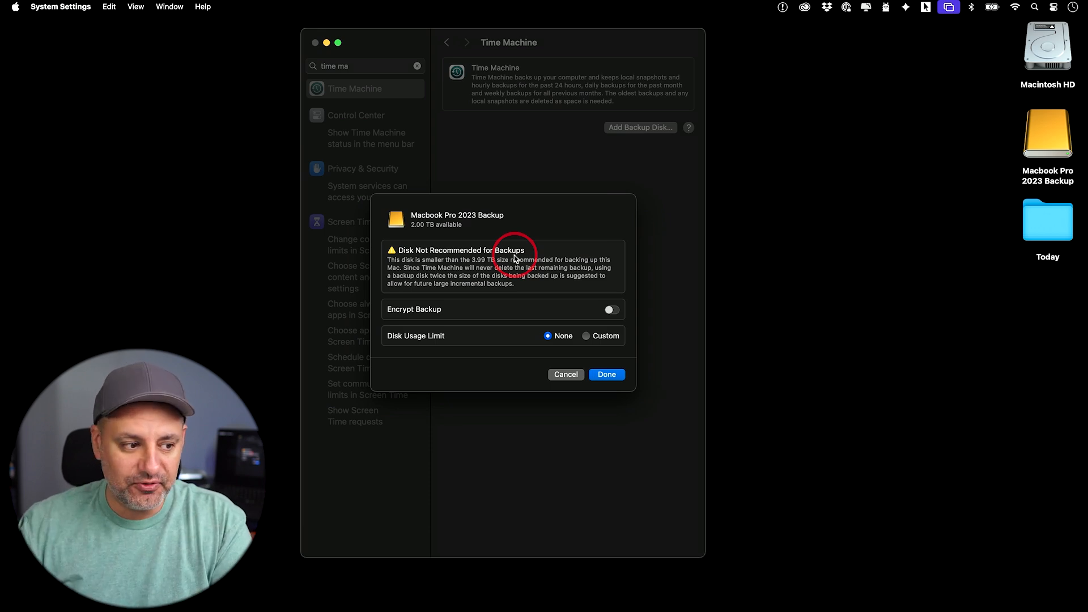
{"action": "left_click", "coordinate": [611, 309]}
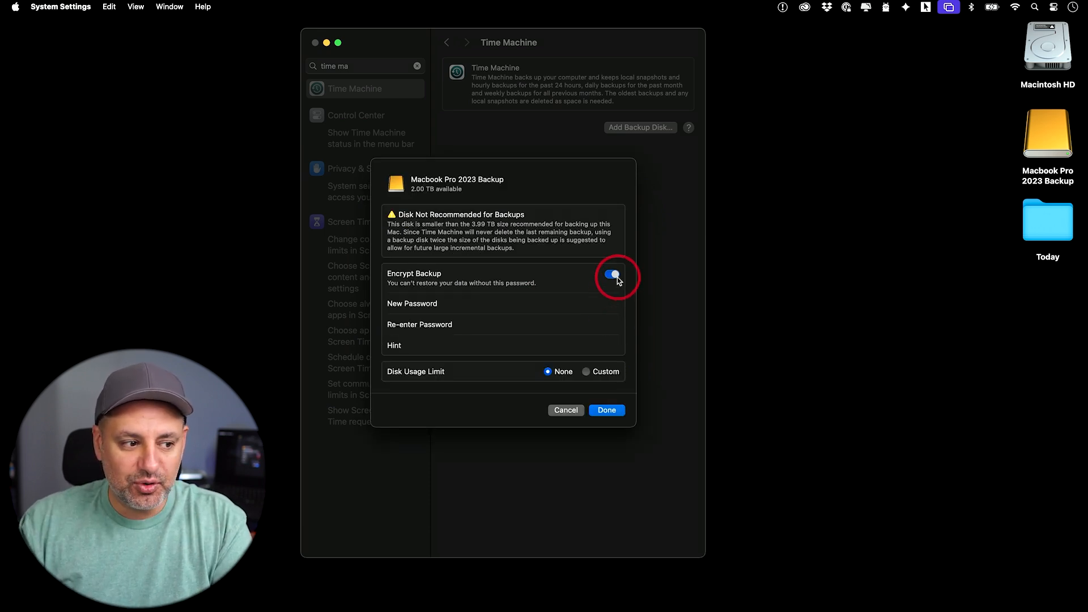
{"action": "left_click", "coordinate": [613, 276]}
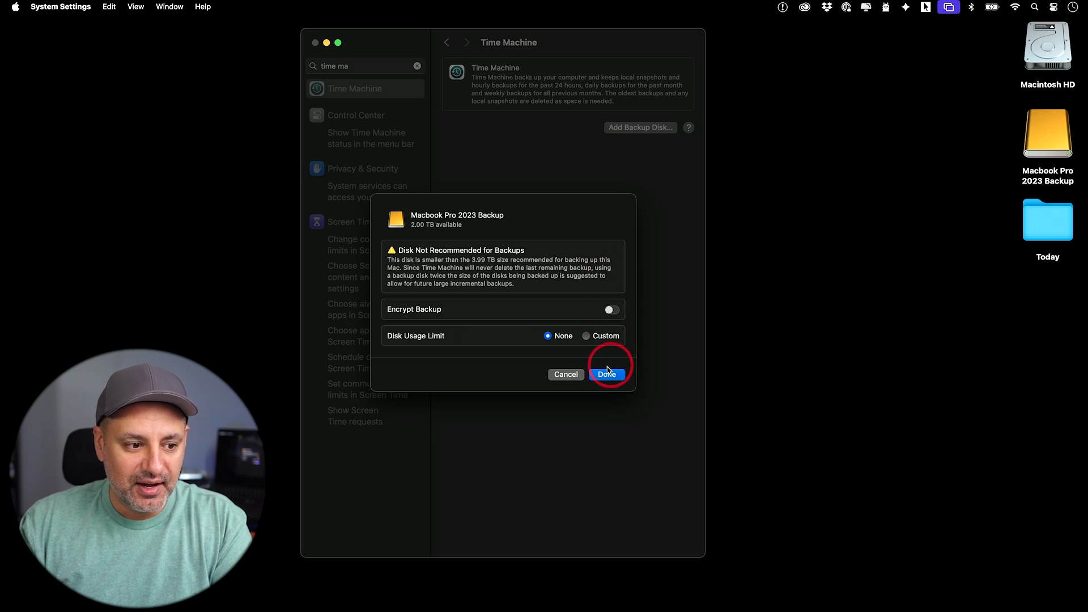
{"action": "left_click", "coordinate": [607, 374]}
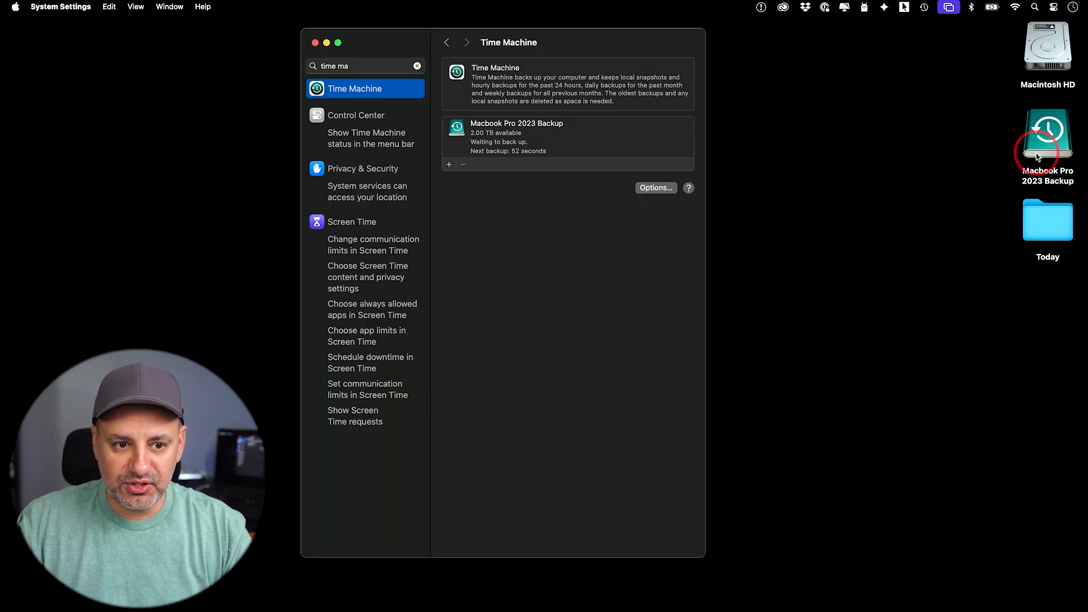
{"action": "left_click", "coordinate": [1047, 139]}
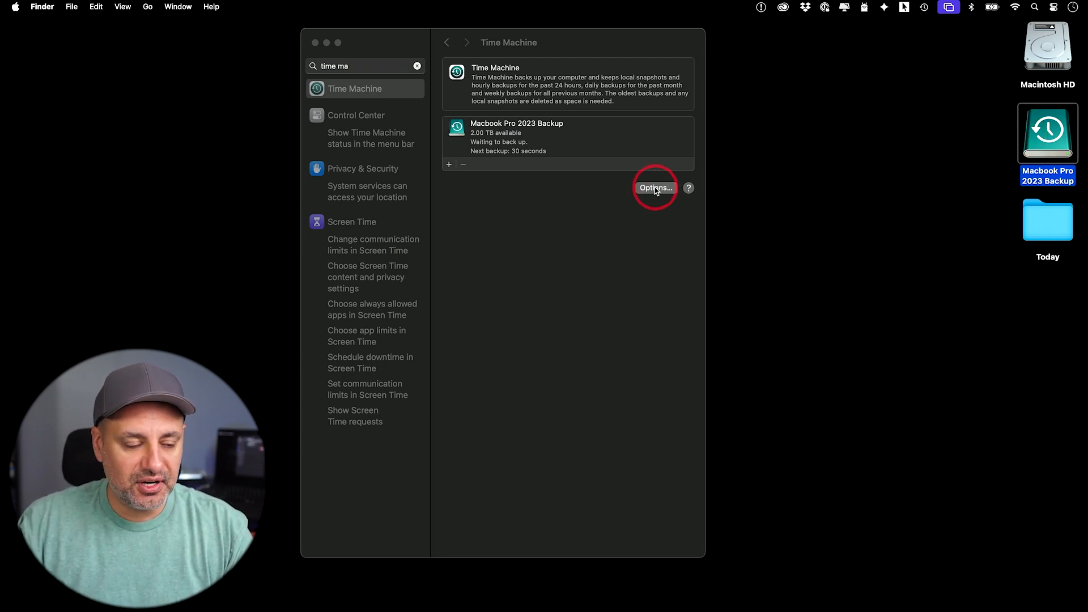
Step: Set Time Machine Options backup frequency to Automatically Every Day and confirm
{"action": "left_click", "coordinate": [655, 188]}
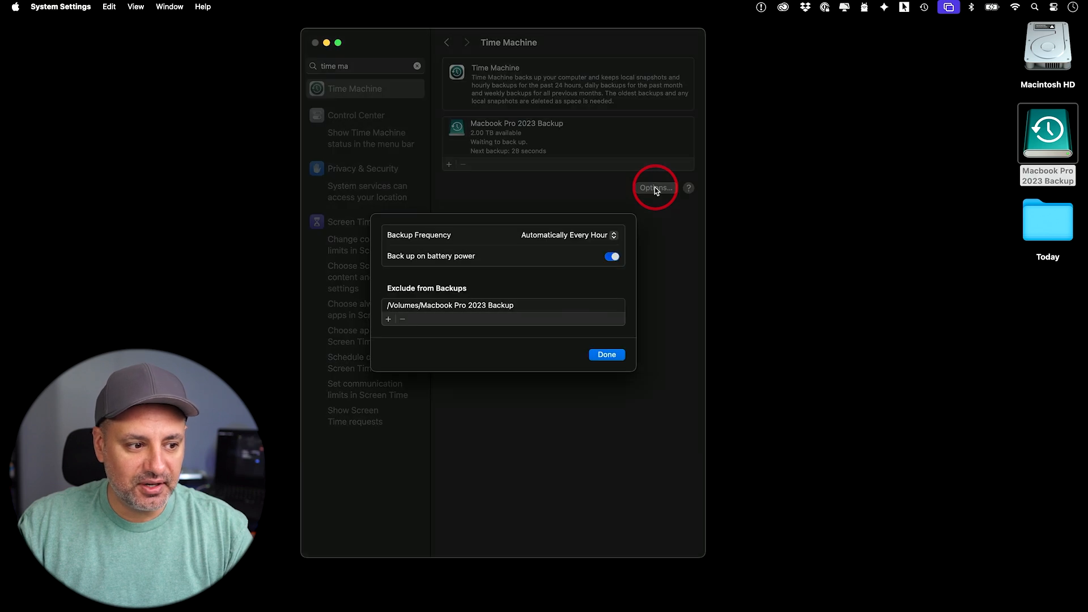
{"action": "mouse_move", "coordinate": [418, 240]}
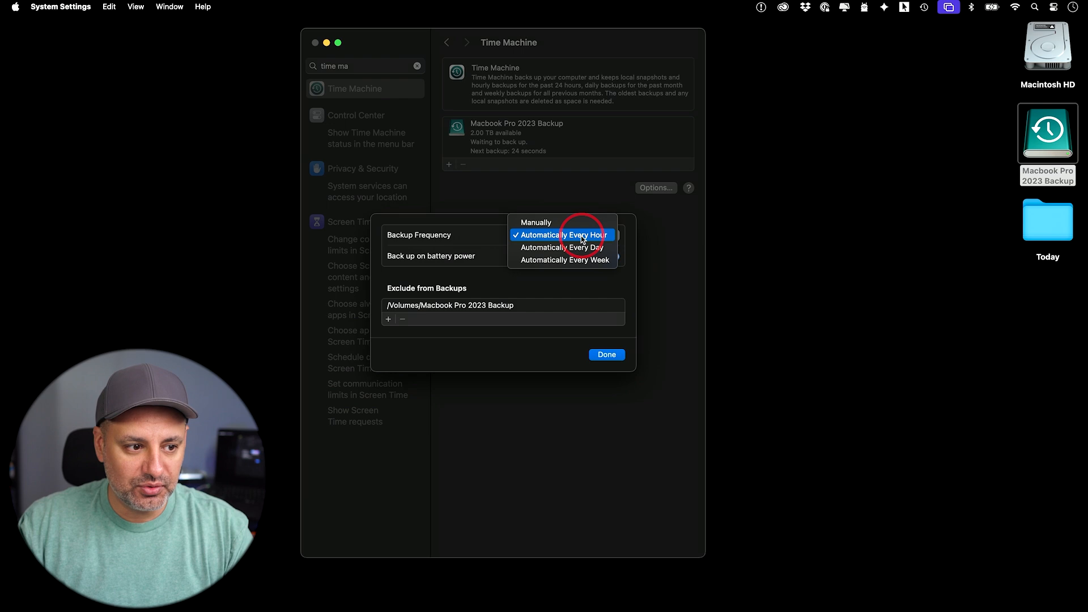
{"action": "mouse_move", "coordinate": [584, 247]}
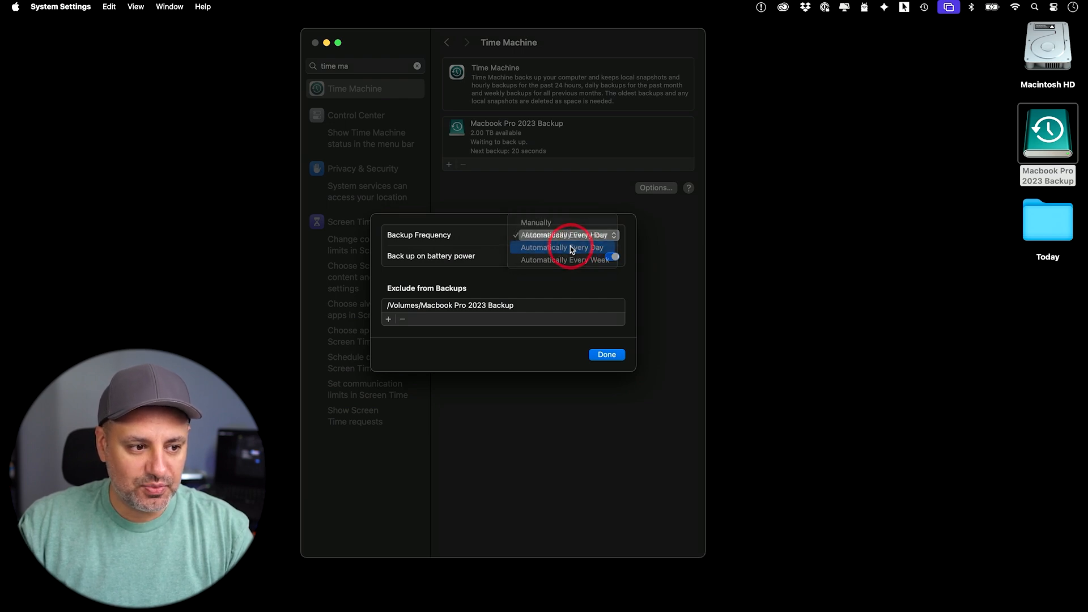
{"action": "left_click", "coordinate": [561, 247]}
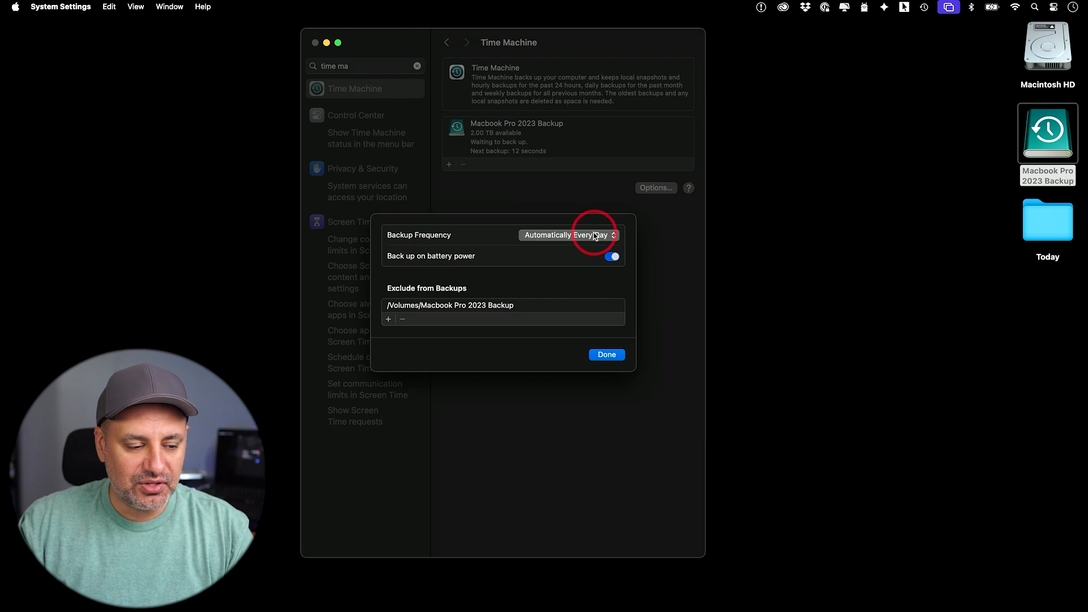
{"action": "left_click", "coordinate": [606, 354]}
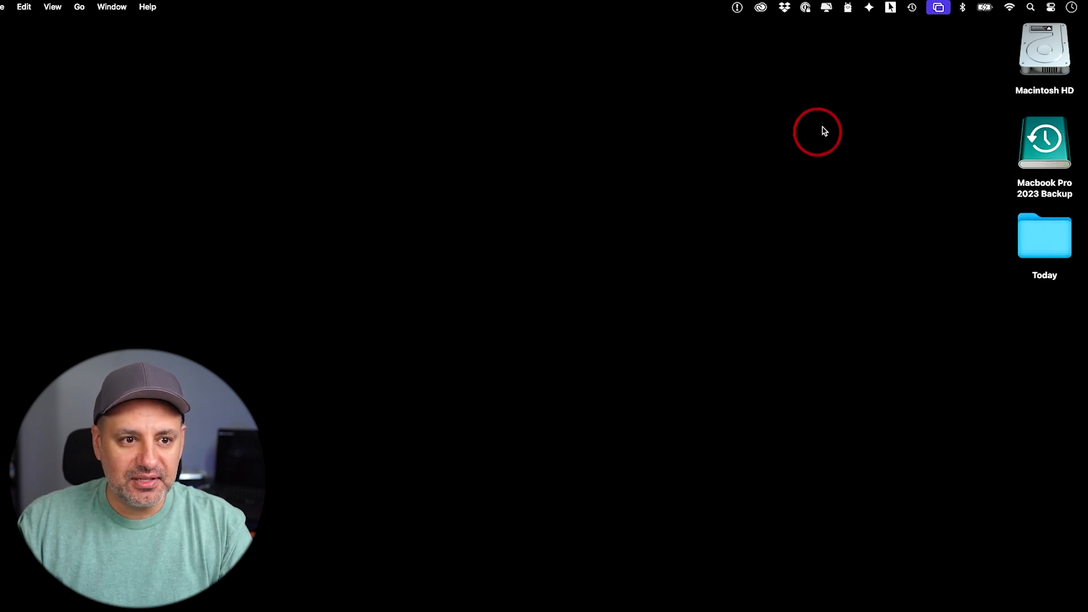
Step: Choose Back Up Now from the Time Machine menu bar icon
{"action": "left_click", "coordinate": [835, 7]}
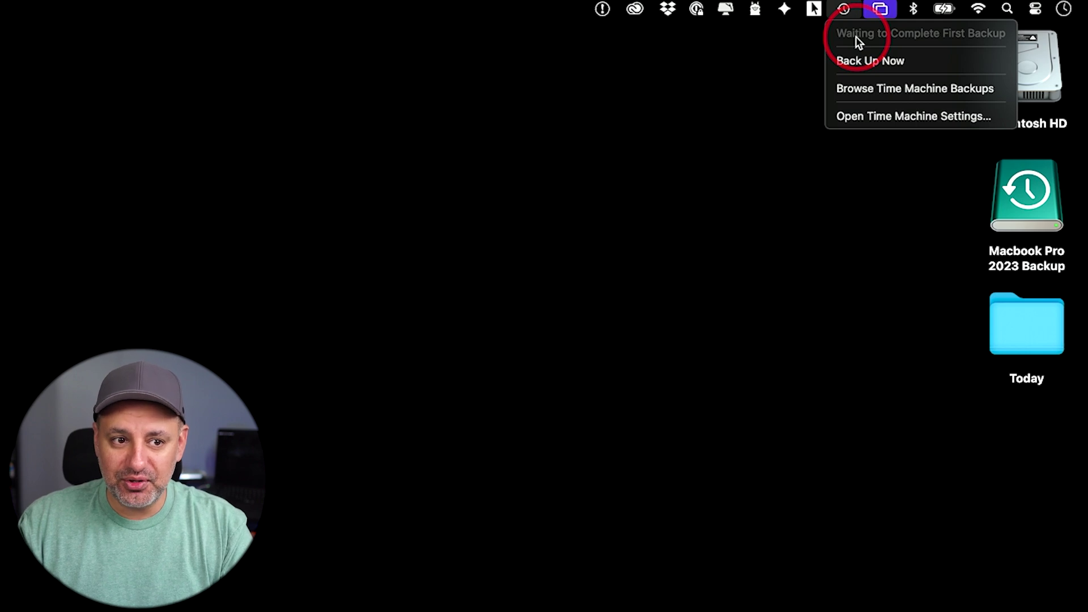
{"action": "mouse_move", "coordinate": [938, 48]}
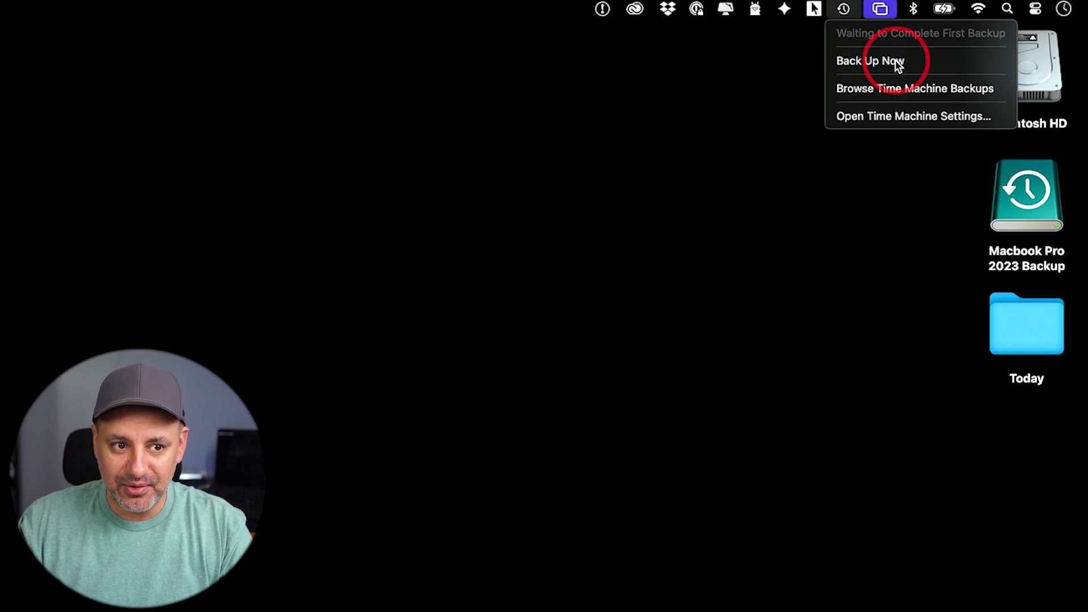
{"action": "left_click", "coordinate": [867, 61]}
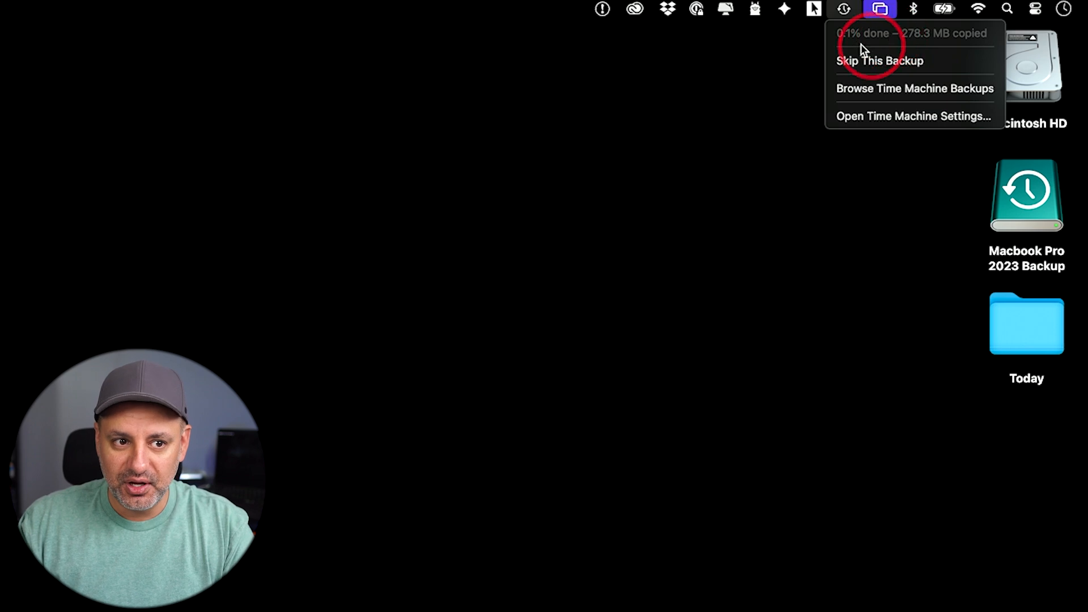
{"action": "mouse_move", "coordinate": [853, 45]}
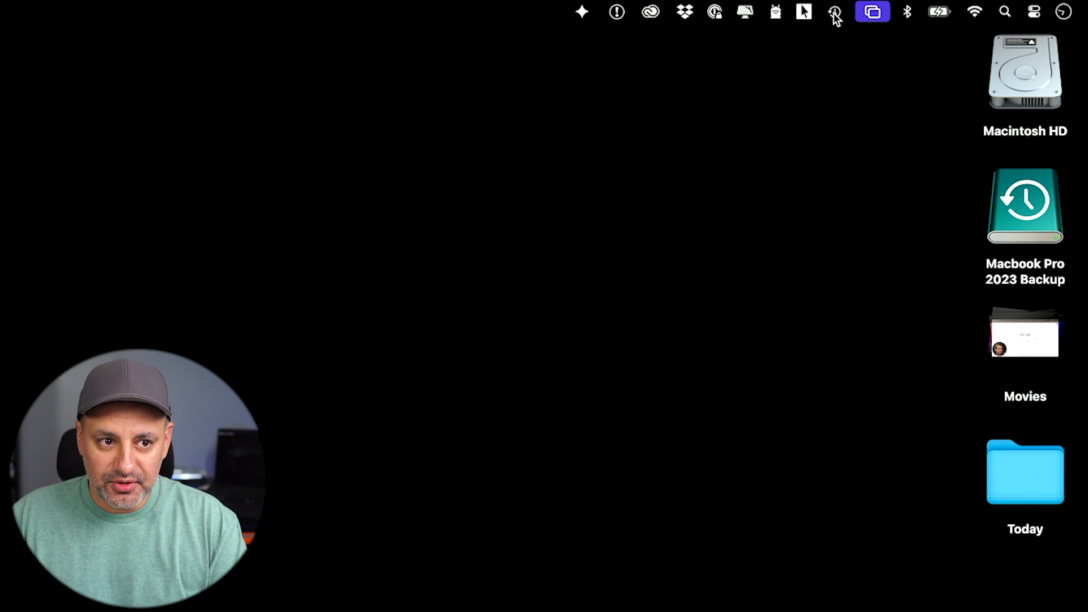
Step: Open the Time Machine menu to read the latest backup time, today at 6:34 PM
{"action": "left_click", "coordinate": [832, 11]}
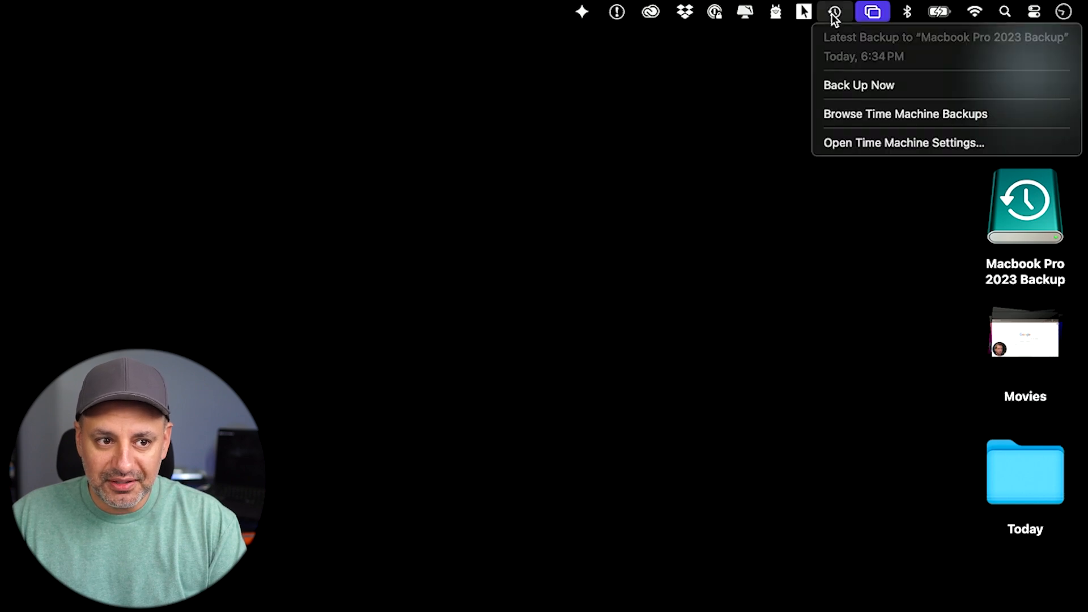
{"action": "mouse_move", "coordinate": [920, 55]}
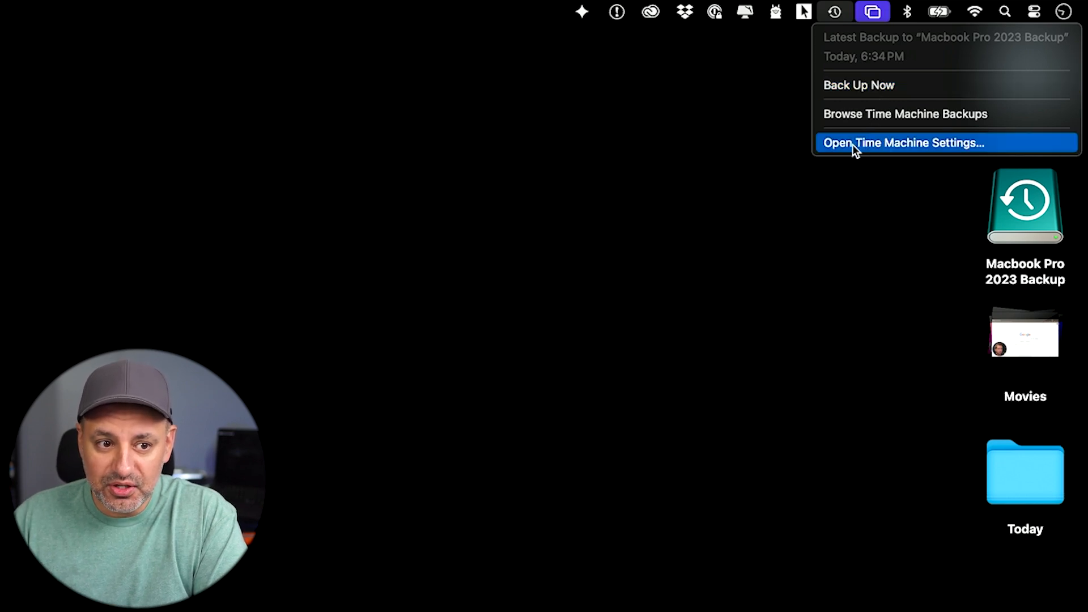
{"action": "mouse_move", "coordinate": [900, 117]}
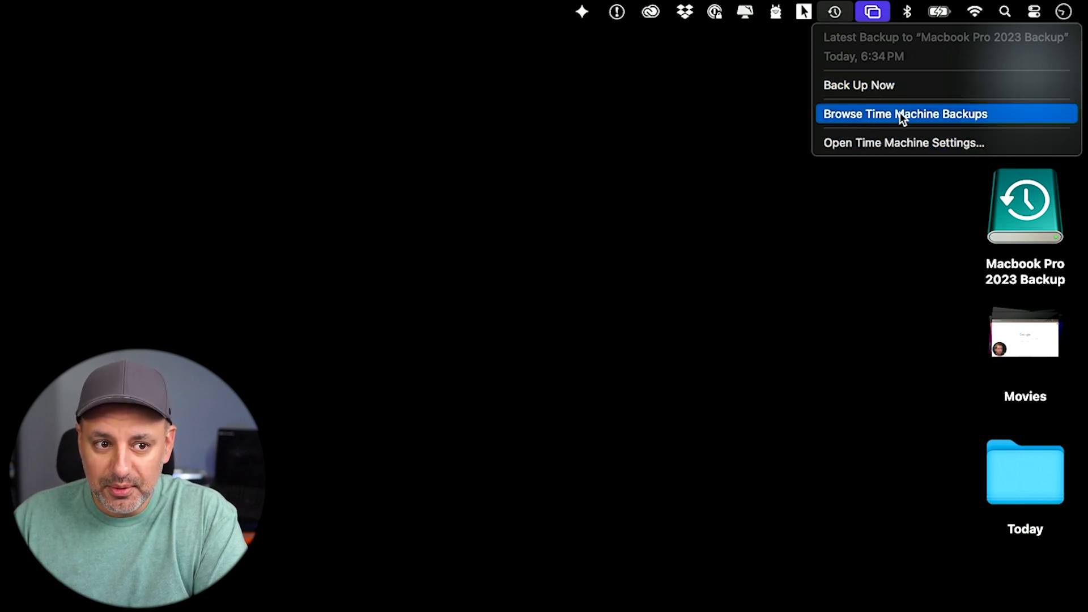
{"action": "mouse_move", "coordinate": [933, 118]}
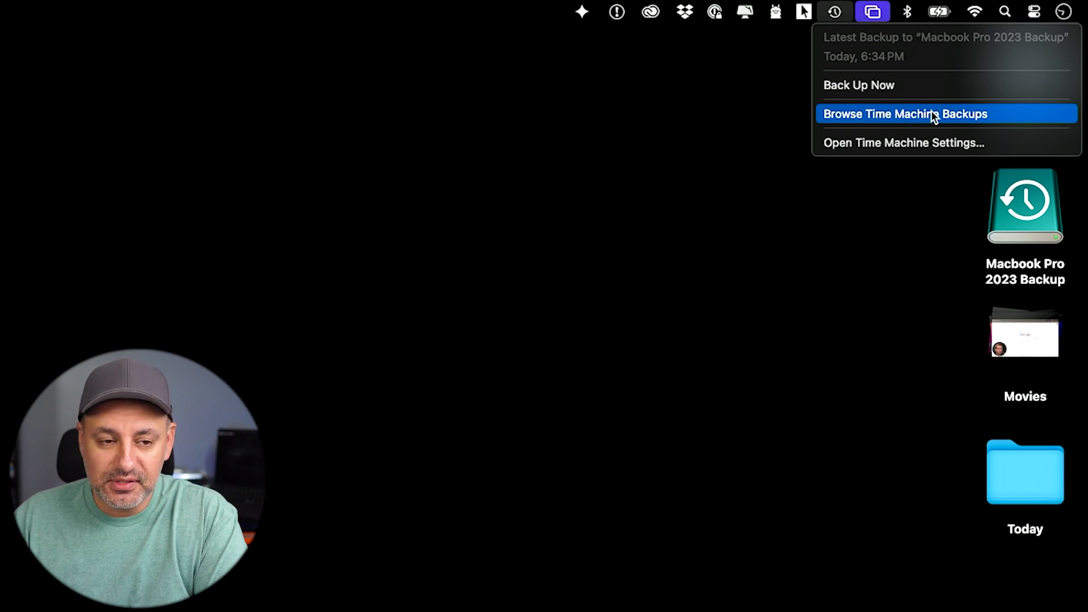
Step: Browse Time Machine backups and restore the '100 Top AI Tools for Businesses in 2025 v02' PDF
{"action": "left_click", "coordinate": [931, 114]}
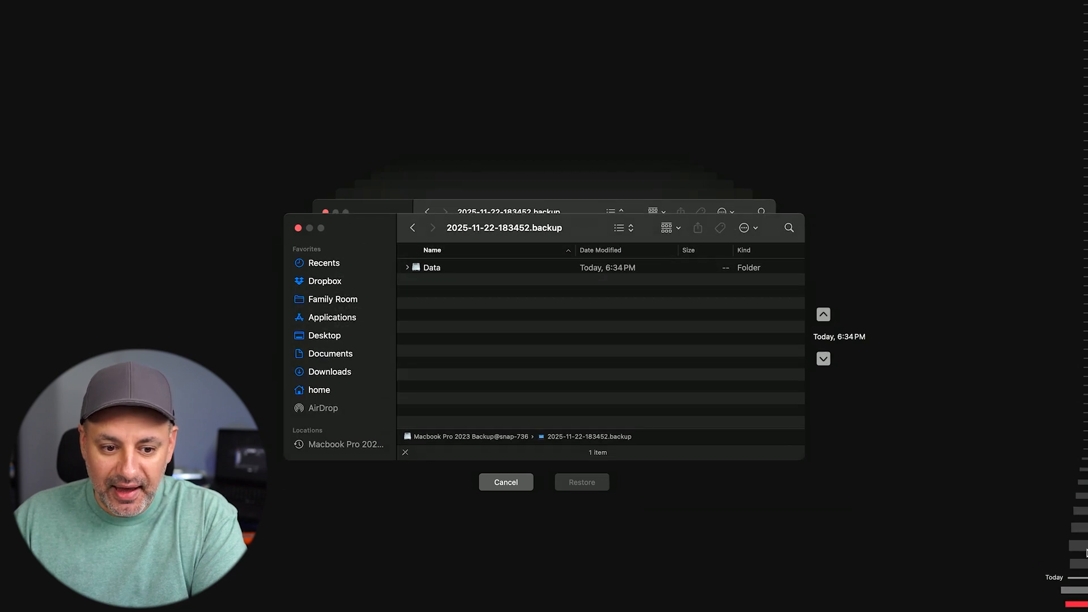
{"action": "mouse_move", "coordinate": [1071, 390]}
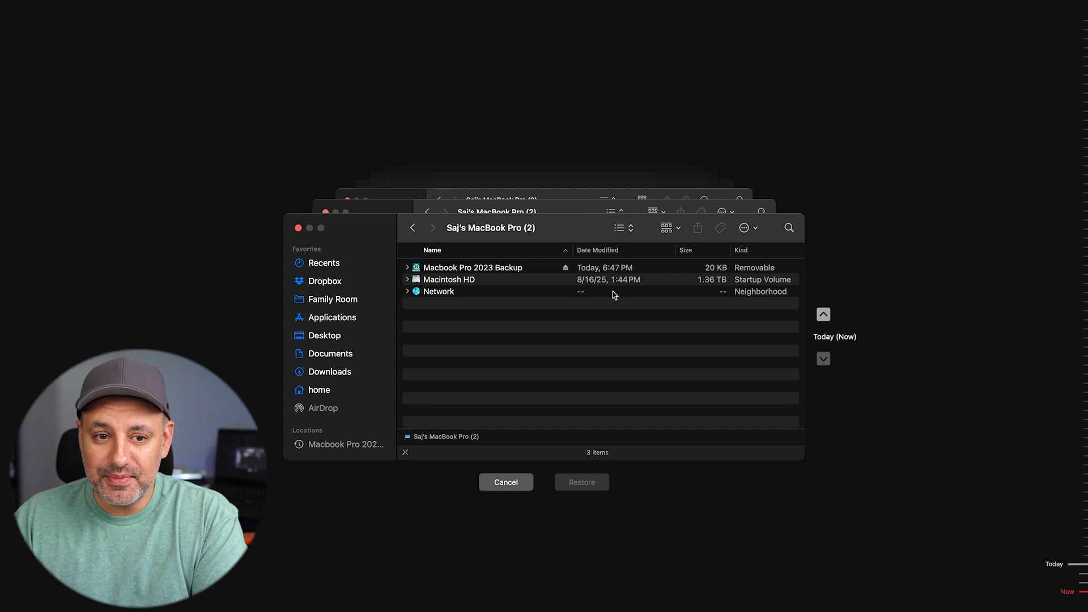
{"action": "mouse_move", "coordinate": [688, 291]}
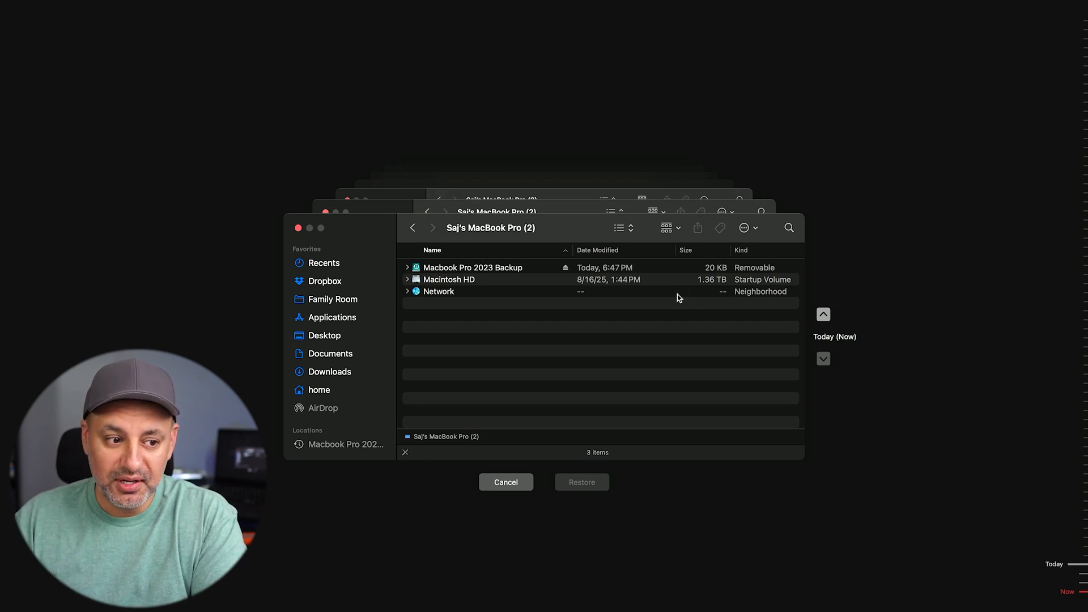
{"action": "mouse_move", "coordinate": [674, 313]}
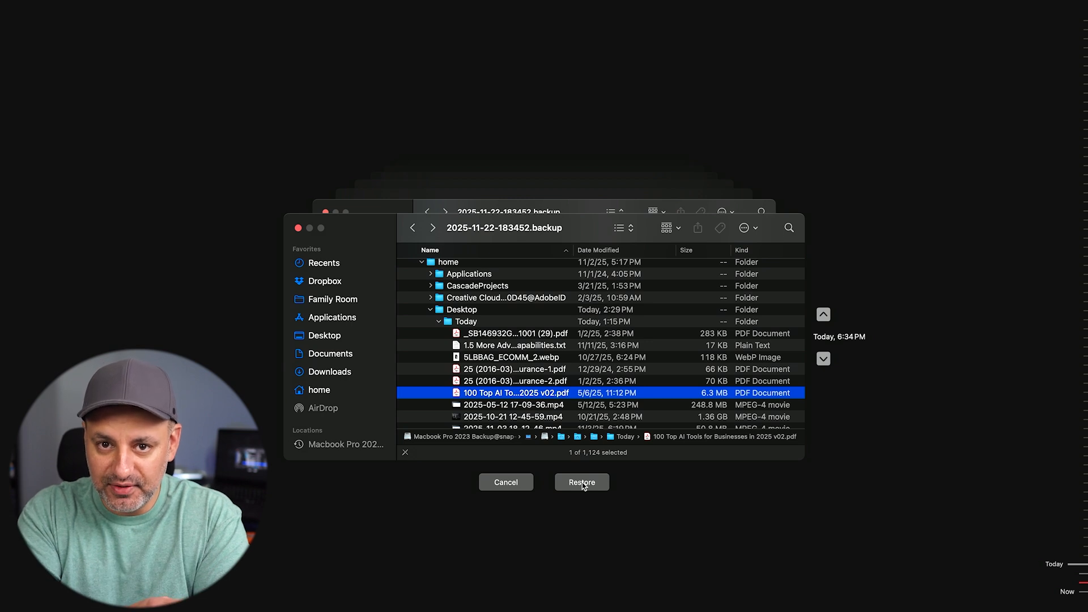
{"action": "left_click", "coordinate": [581, 481]}
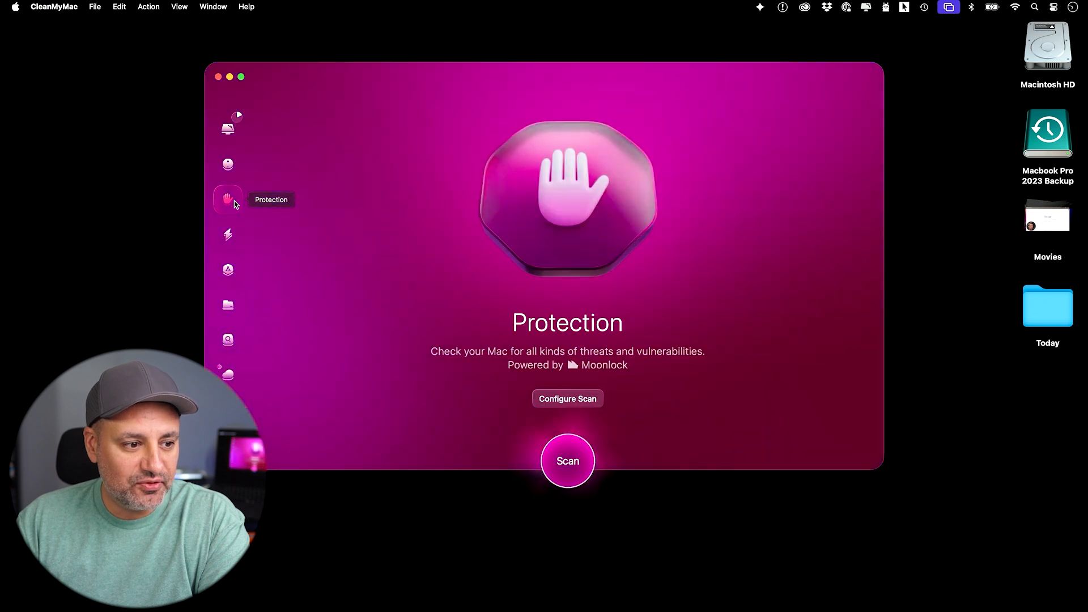
Step: View CleanMyMac's Performance and Applications tools, then return to the Smart Care scan
{"action": "left_click", "coordinate": [228, 234]}
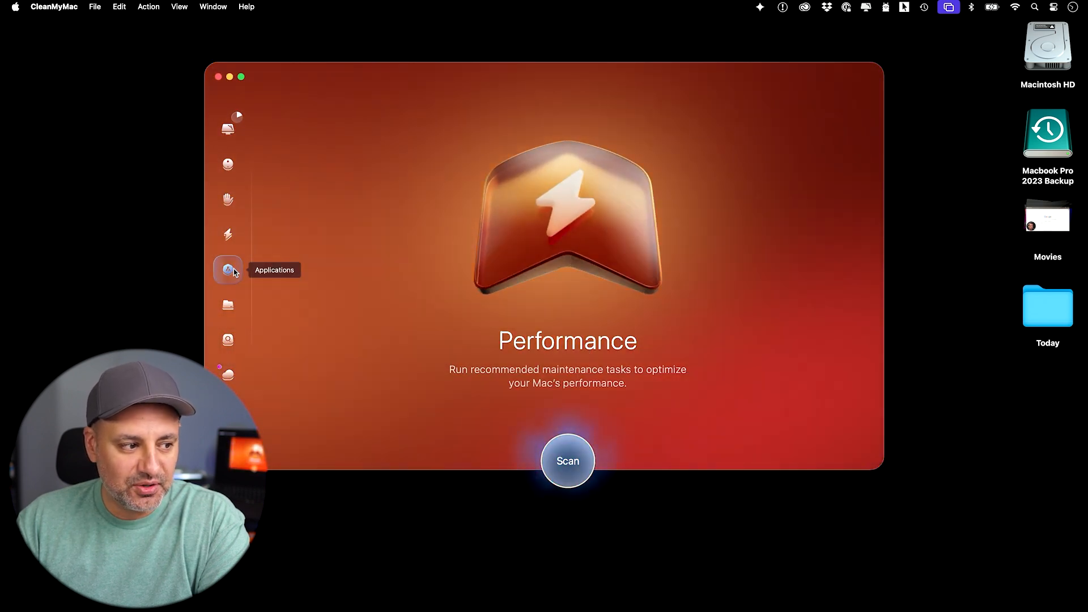
{"action": "left_click", "coordinate": [227, 270]}
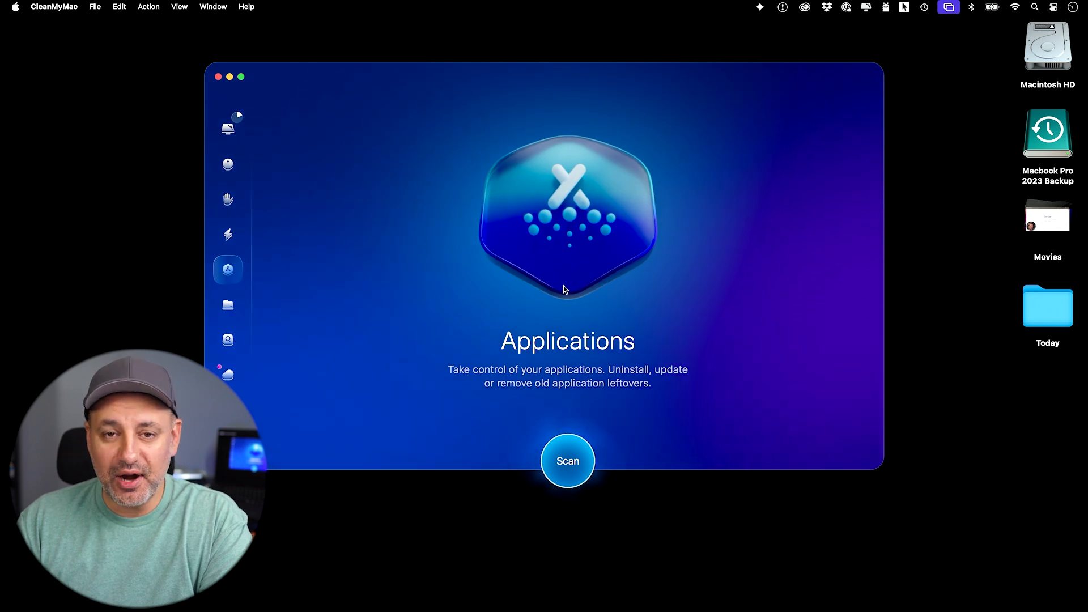
{"action": "left_click", "coordinate": [227, 124]}
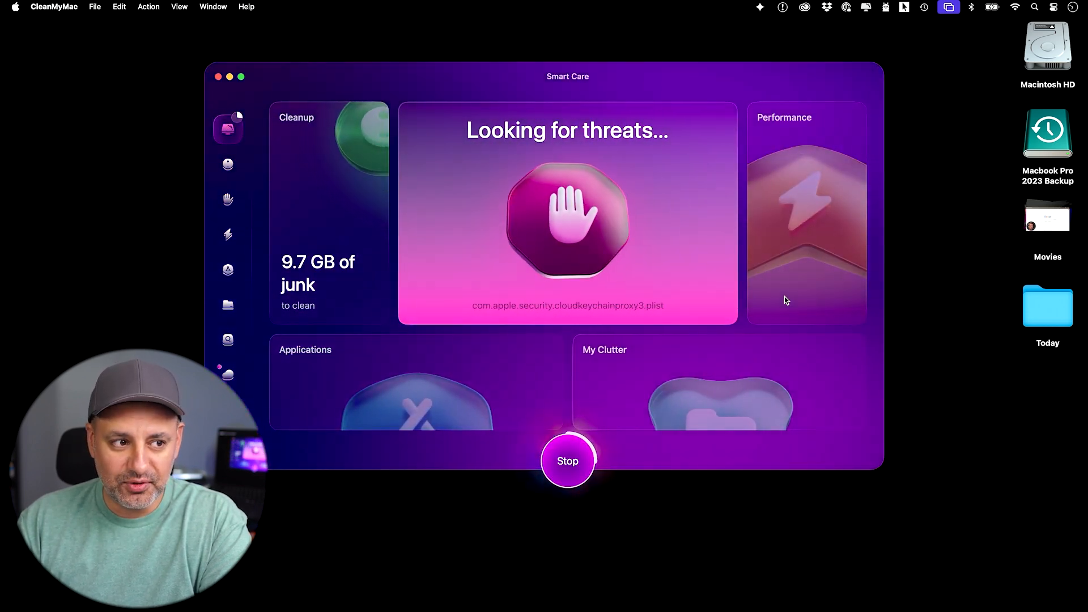
{"action": "mouse_move", "coordinate": [765, 291]}
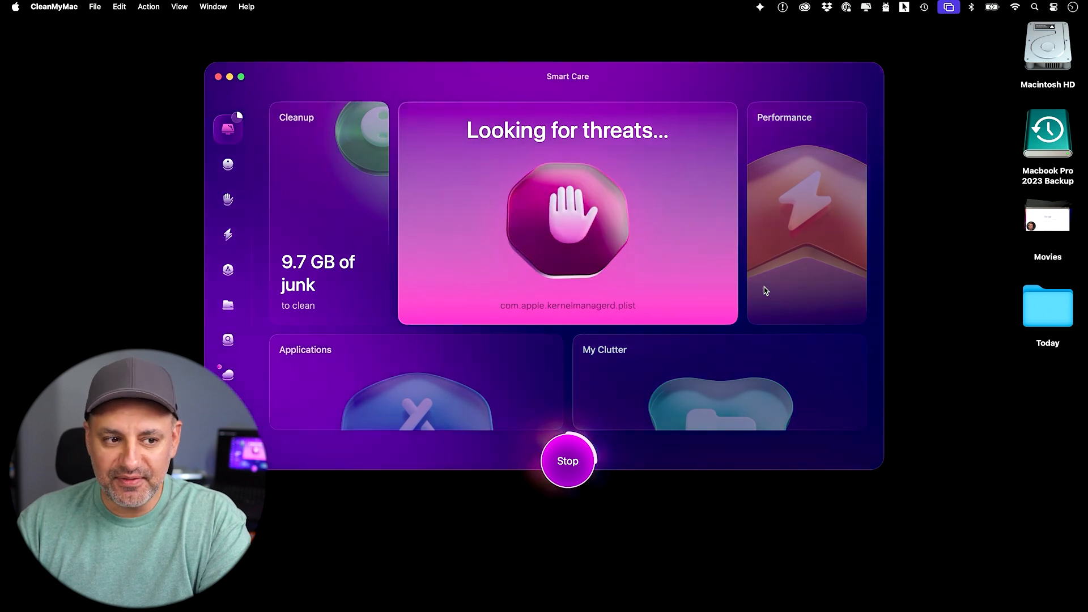